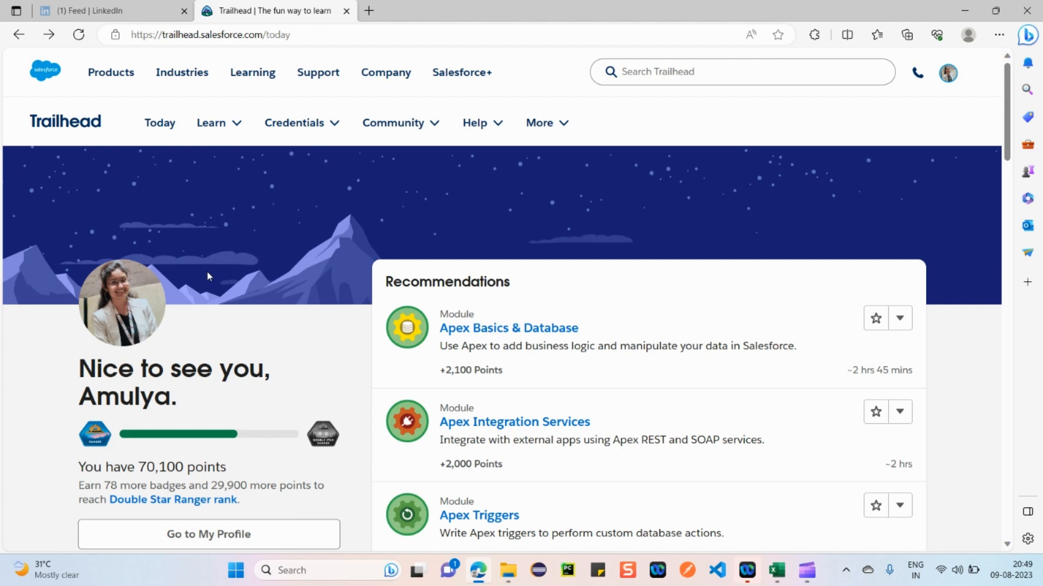
# Navigate from the Credentials menu to the Certifications overview listing credentials by role.
pyautogui.scroll(-3)
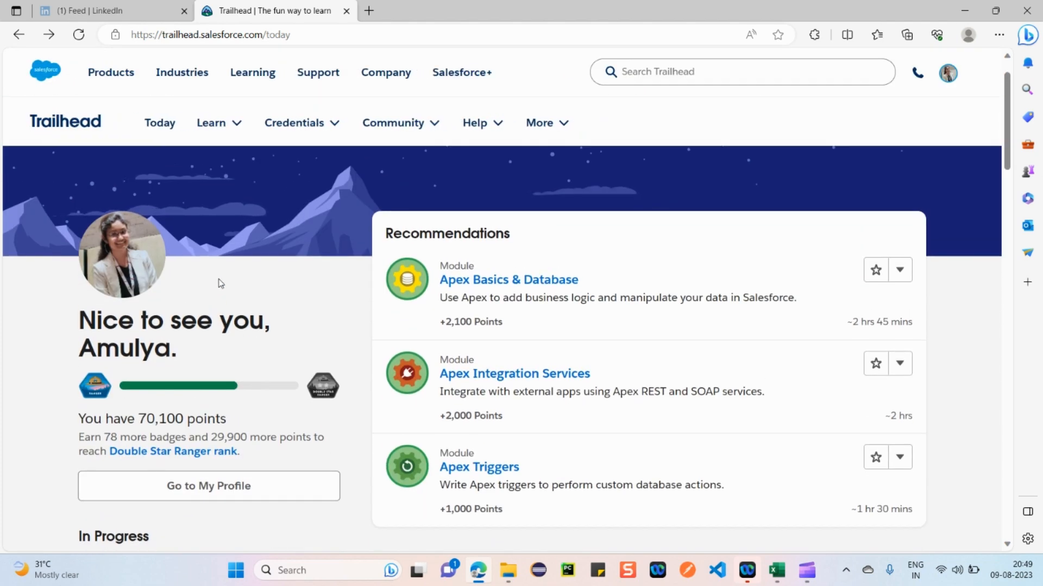
pyautogui.moveTo(238, 271)
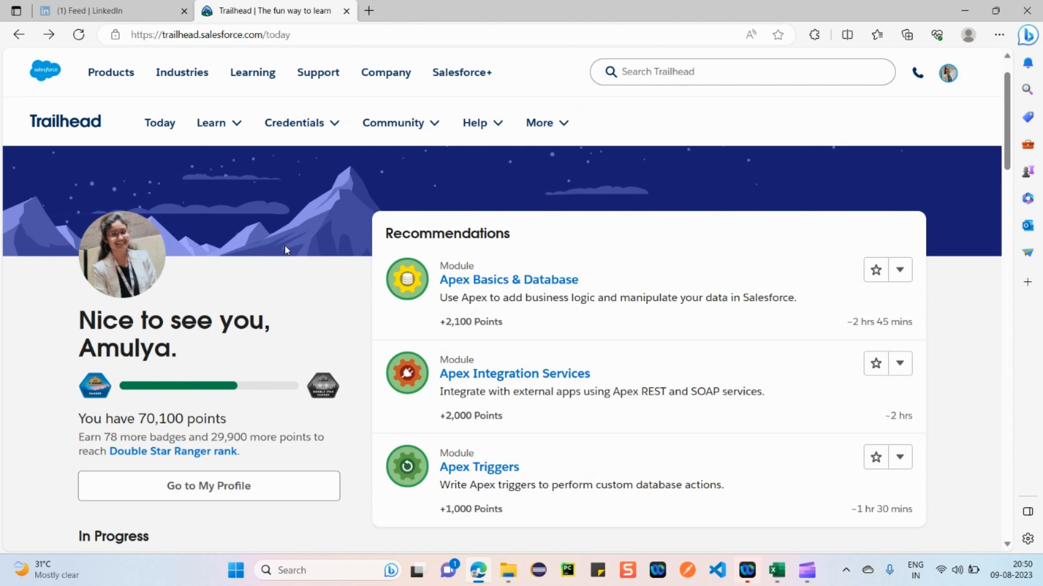
pyautogui.moveTo(280, 247)
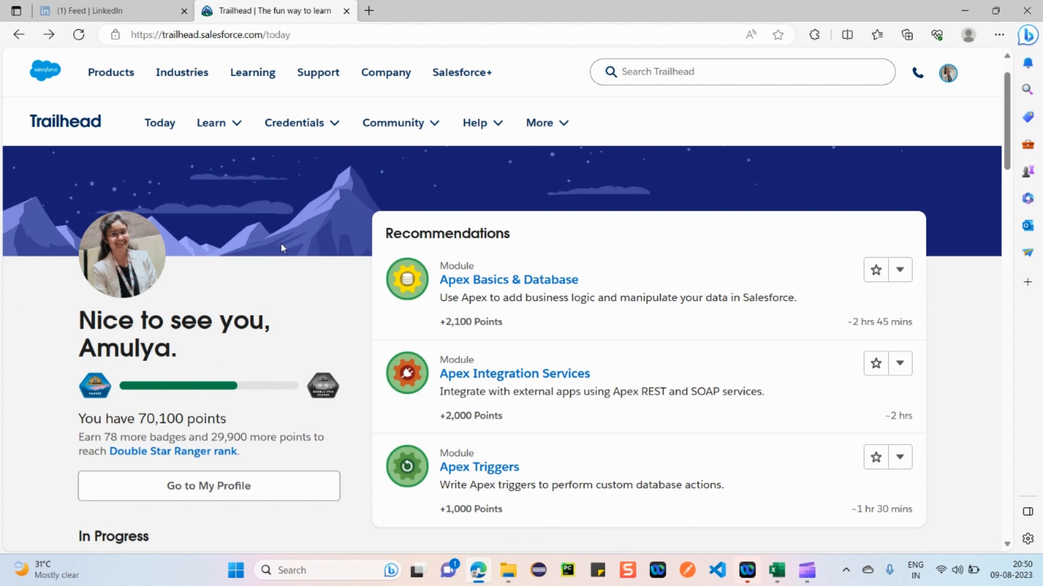
pyautogui.moveTo(290, 242)
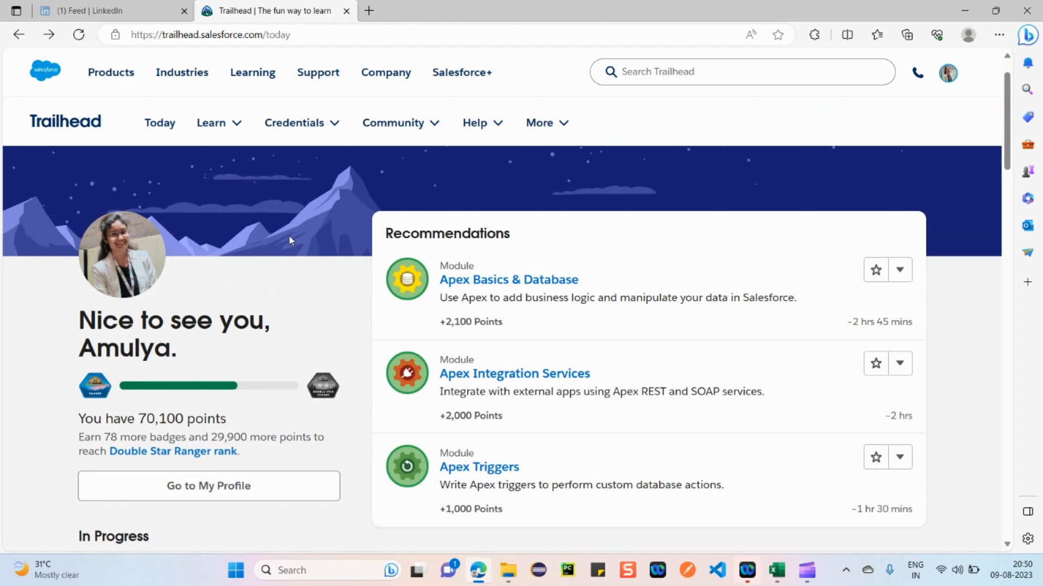
pyautogui.scroll(-3)
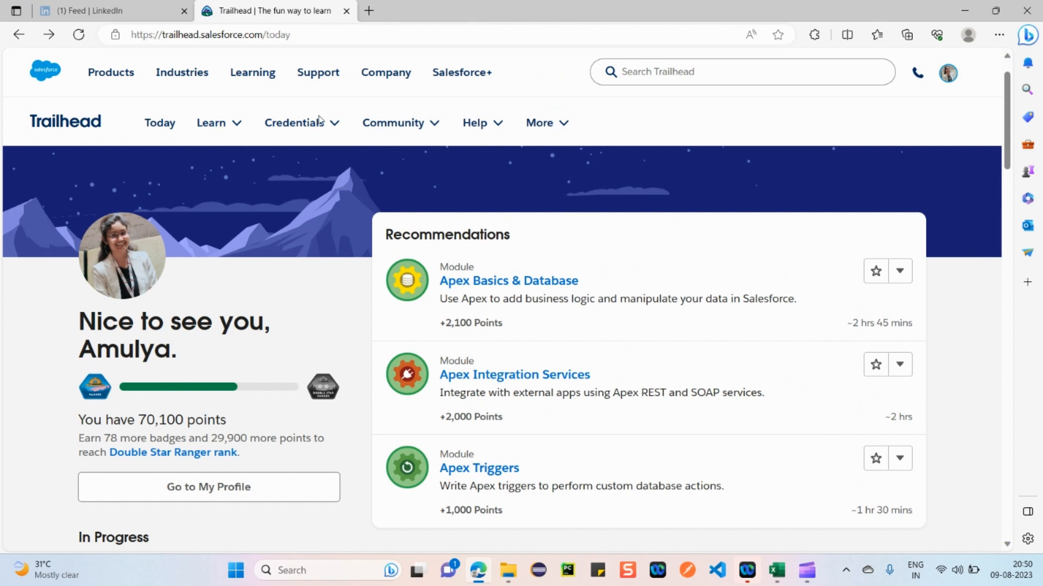
pyautogui.click(294, 123)
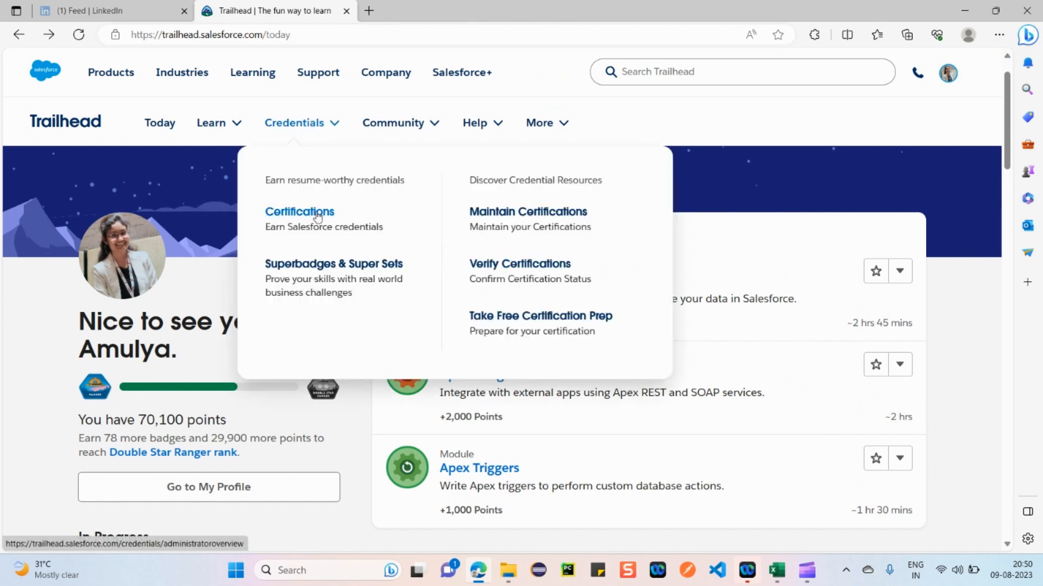
pyautogui.click(300, 212)
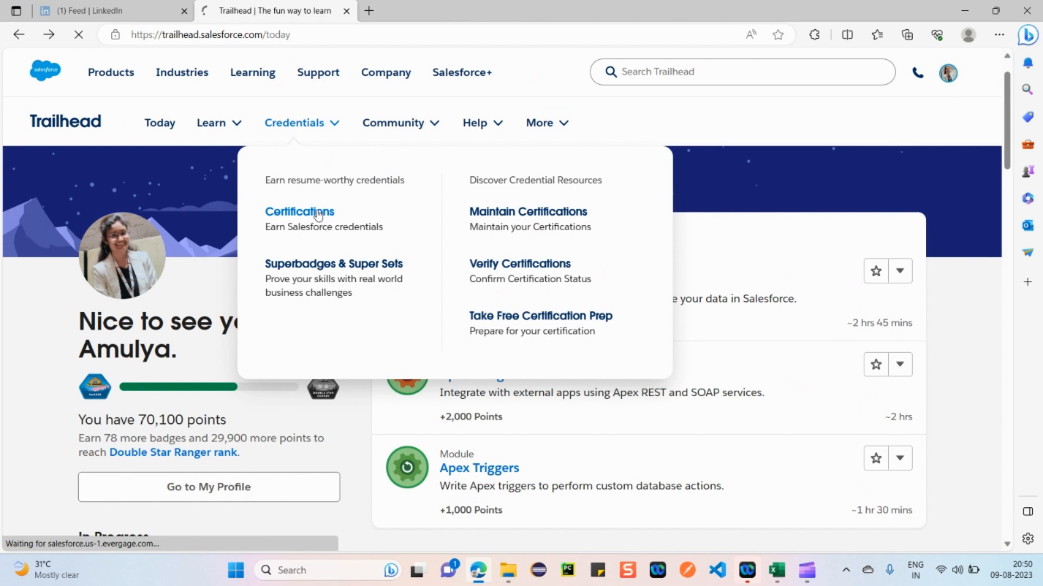
pyautogui.click(300, 211)
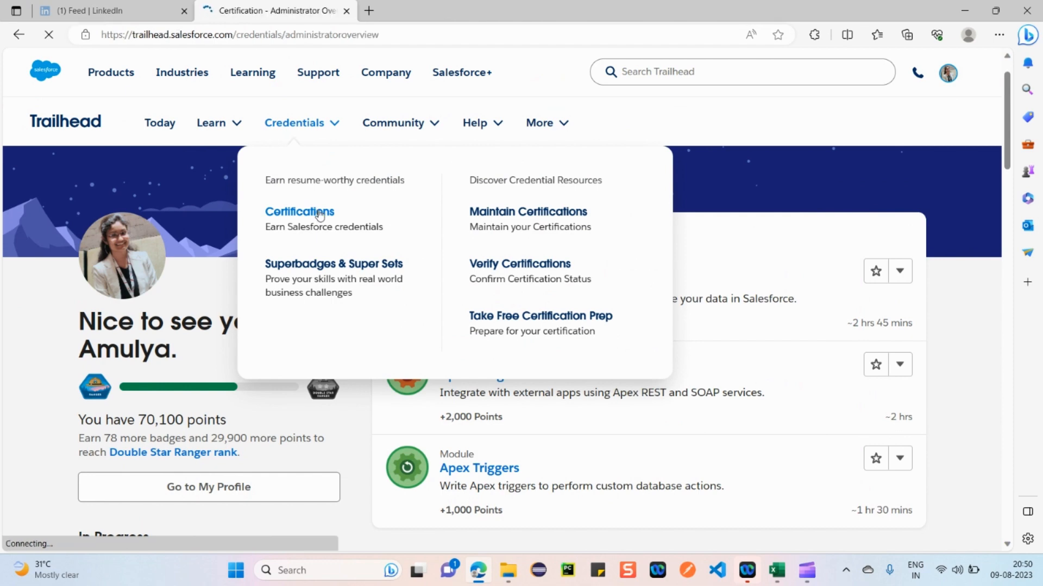
pyautogui.click(300, 212)
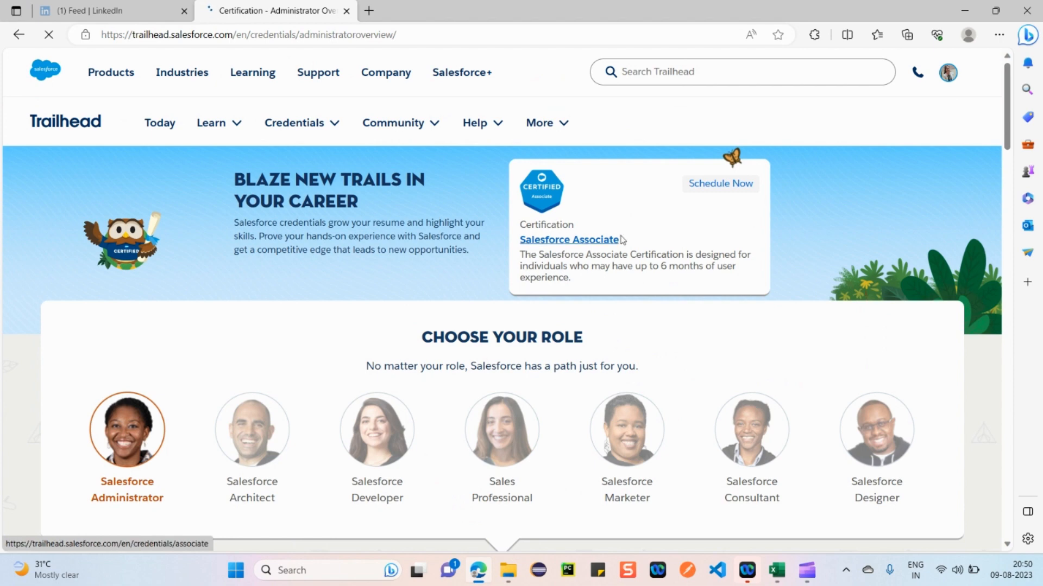
# Select the Salesforce Associate certification card and look down the overview page.
pyautogui.click(568, 239)
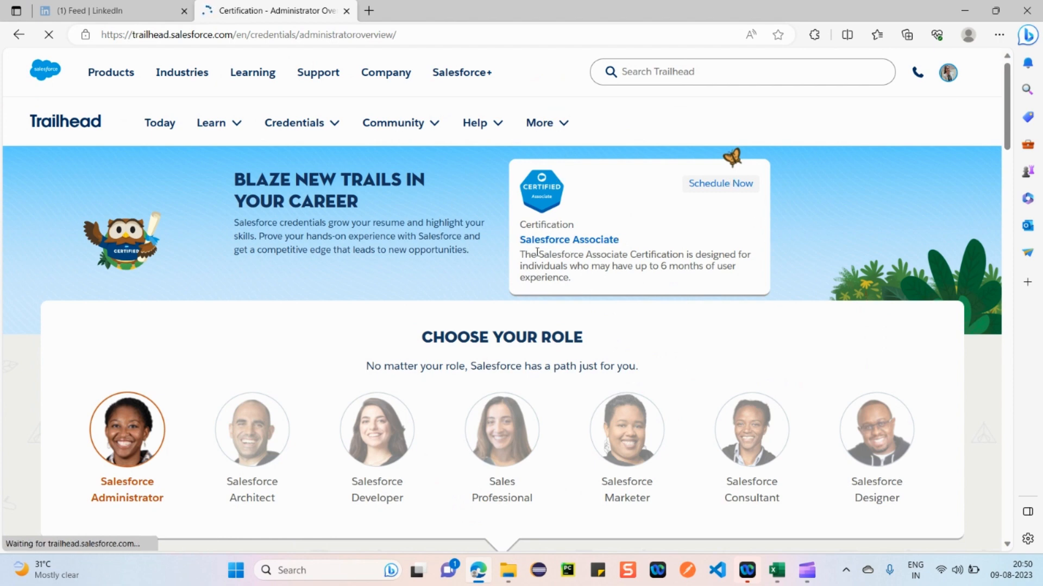
pyautogui.scroll(-3)
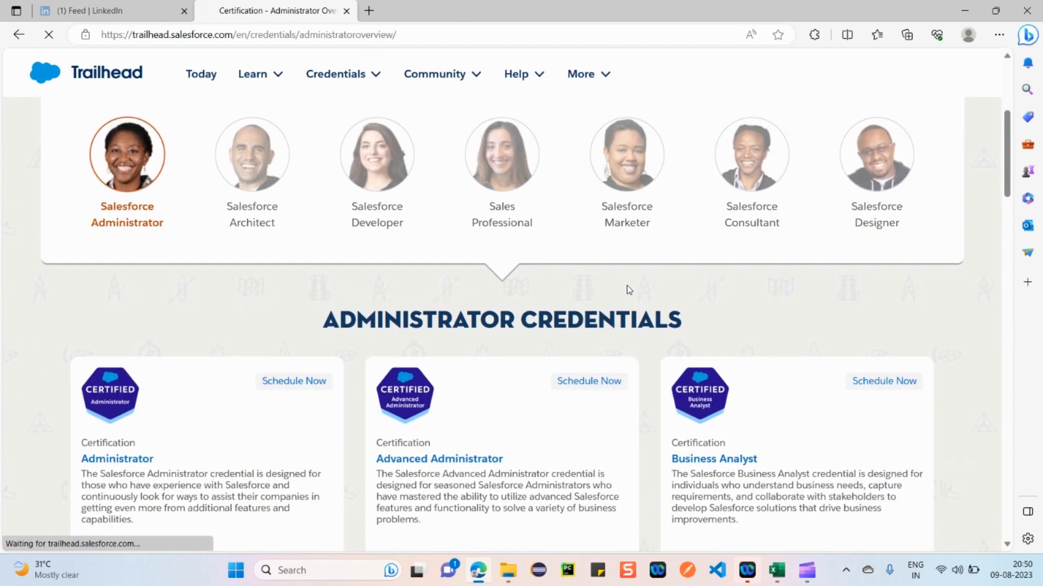
pyautogui.scroll(-3)
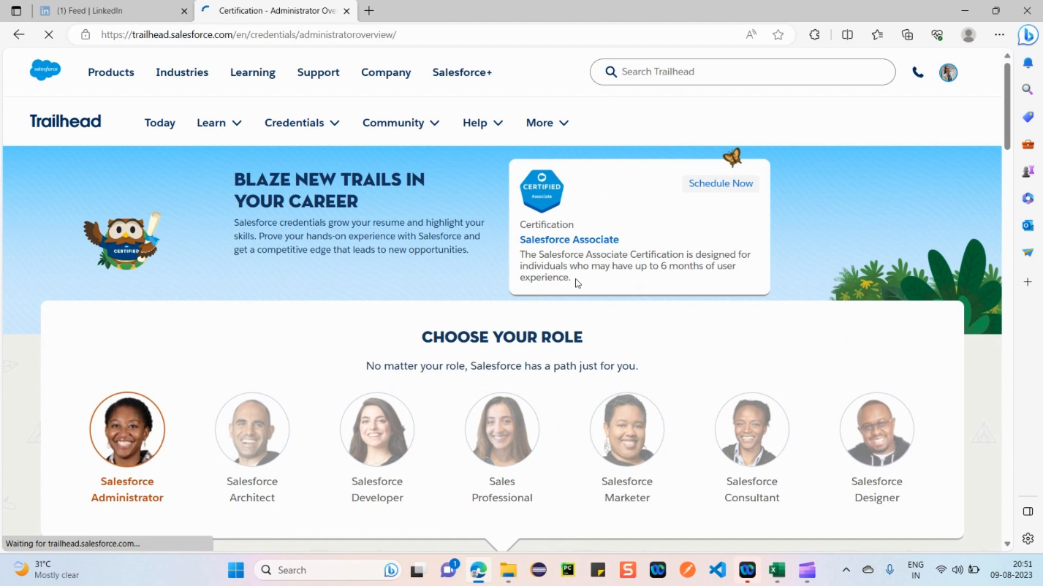
# View the Salesforce Associate certification page down to its Study & Prepare resources.
pyautogui.click(568, 239)
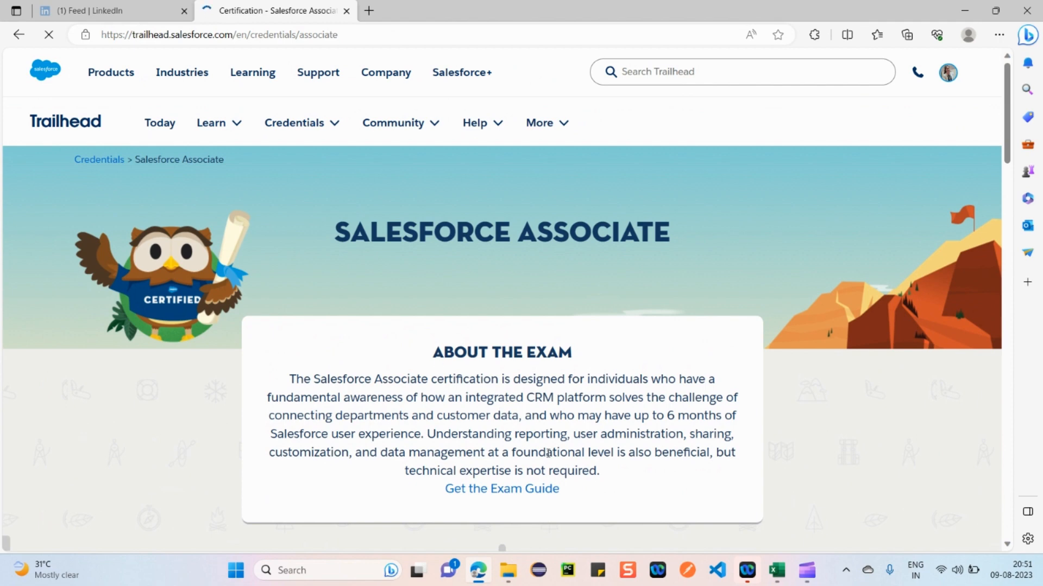
pyautogui.scroll(-3)
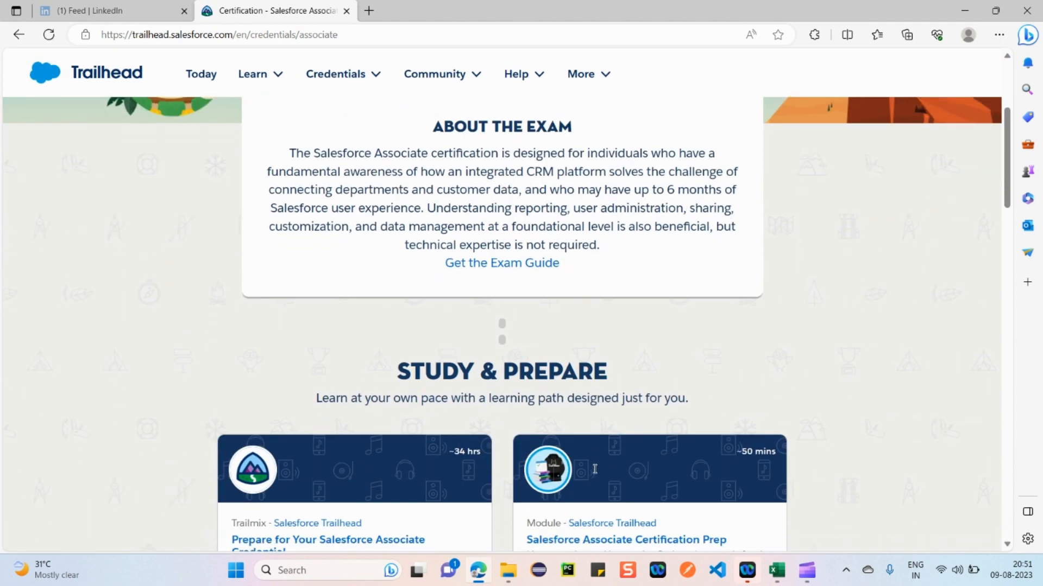
pyautogui.scroll(-3)
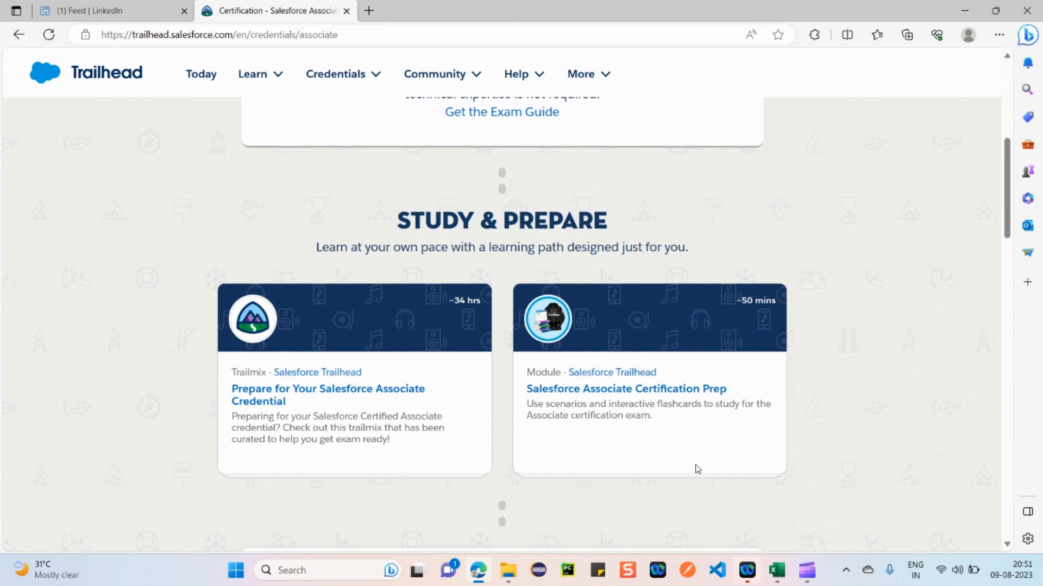
pyautogui.moveTo(696, 469)
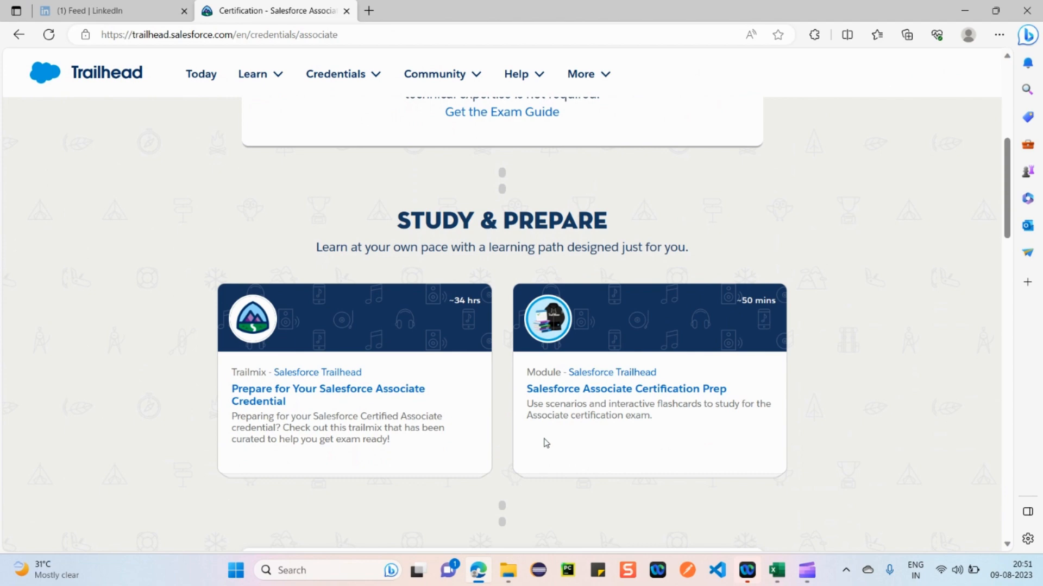
pyautogui.moveTo(489, 446)
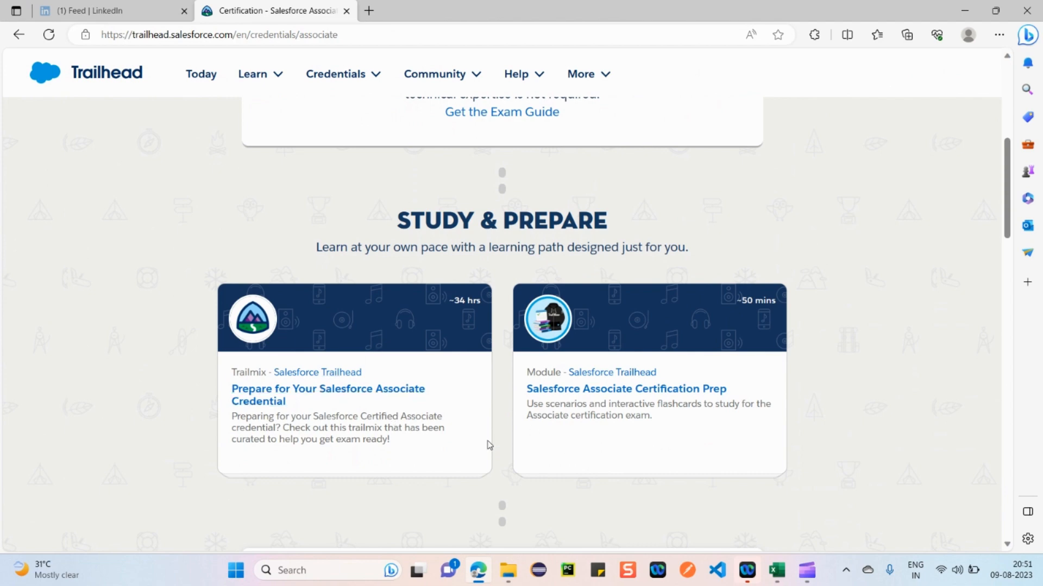
# Browse the Associate credential prep trailmix's completed modules and its 71% progress header.
pyautogui.click(327, 389)
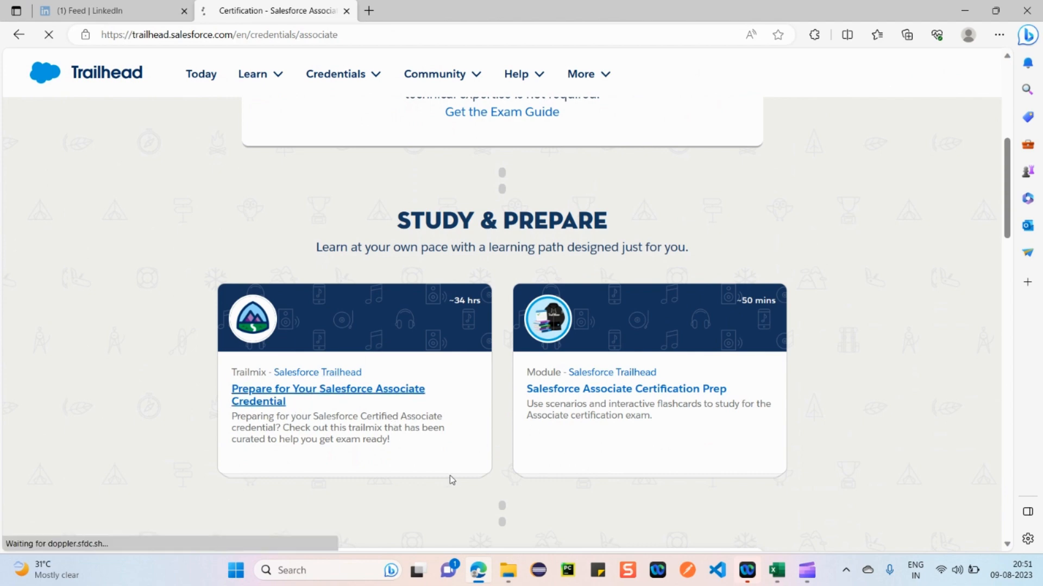
pyautogui.click(327, 389)
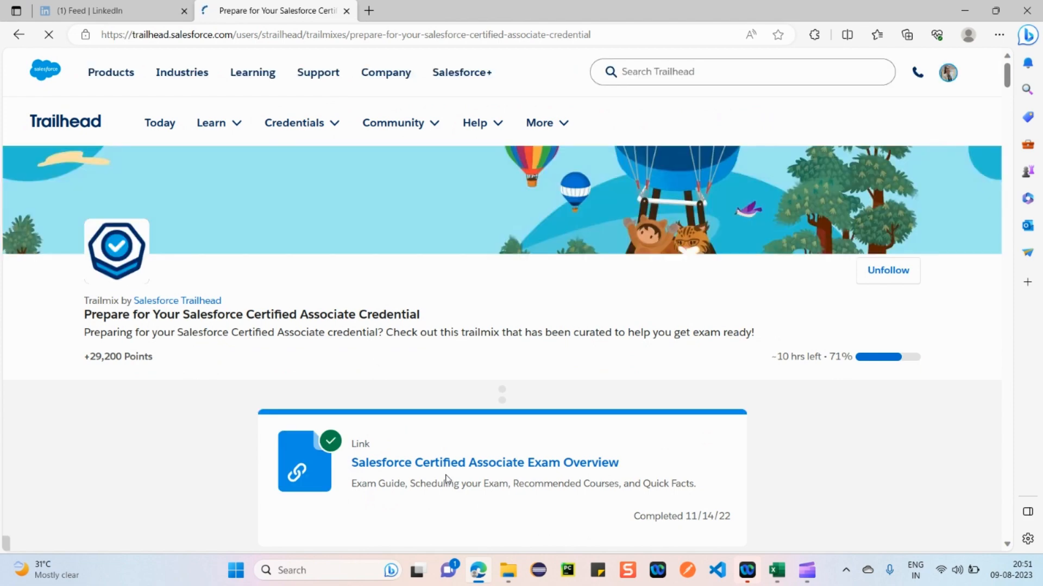
pyautogui.scroll(-3)
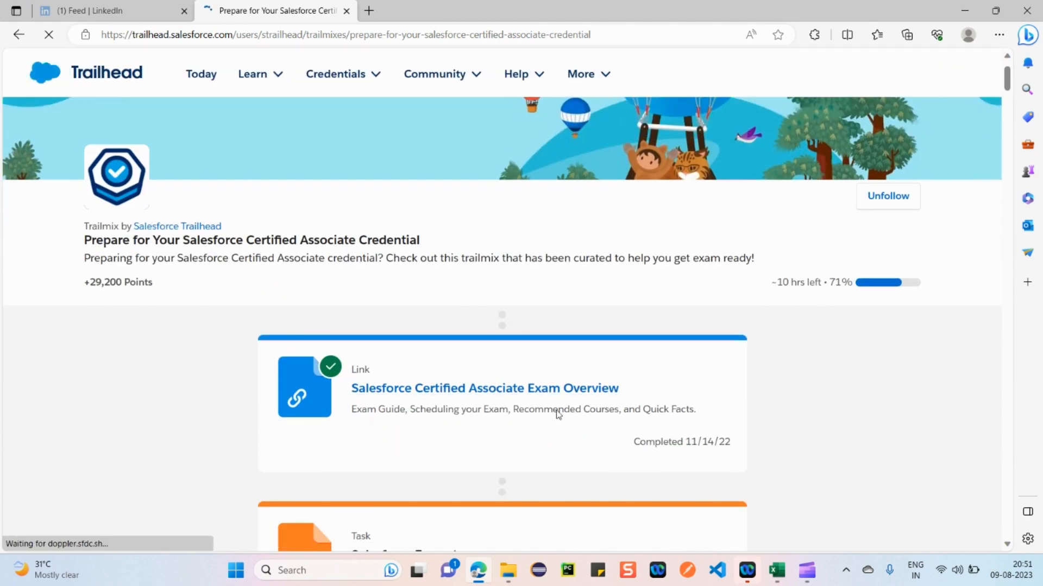
pyautogui.scroll(-3)
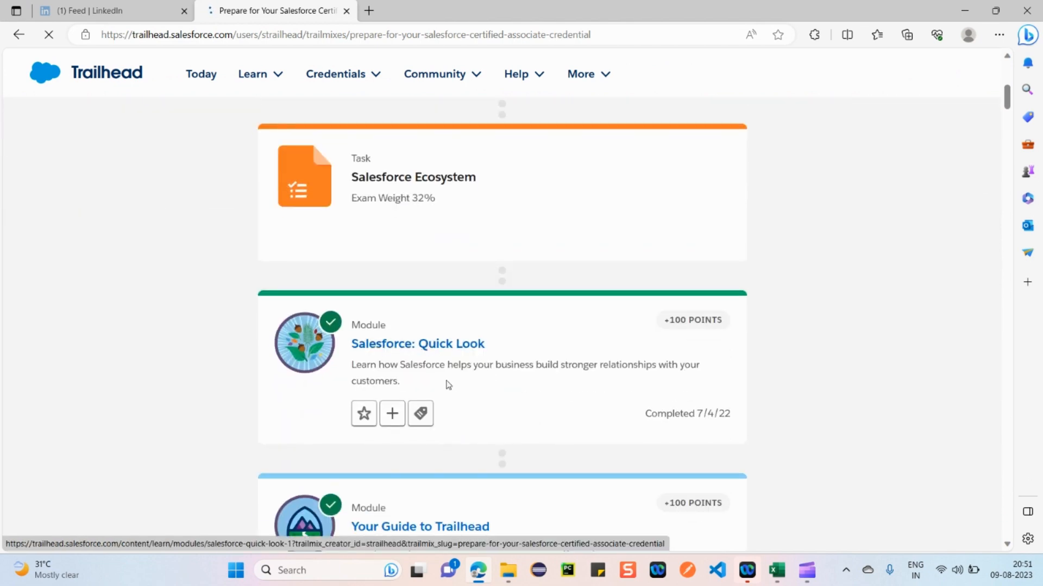
pyautogui.scroll(-3)
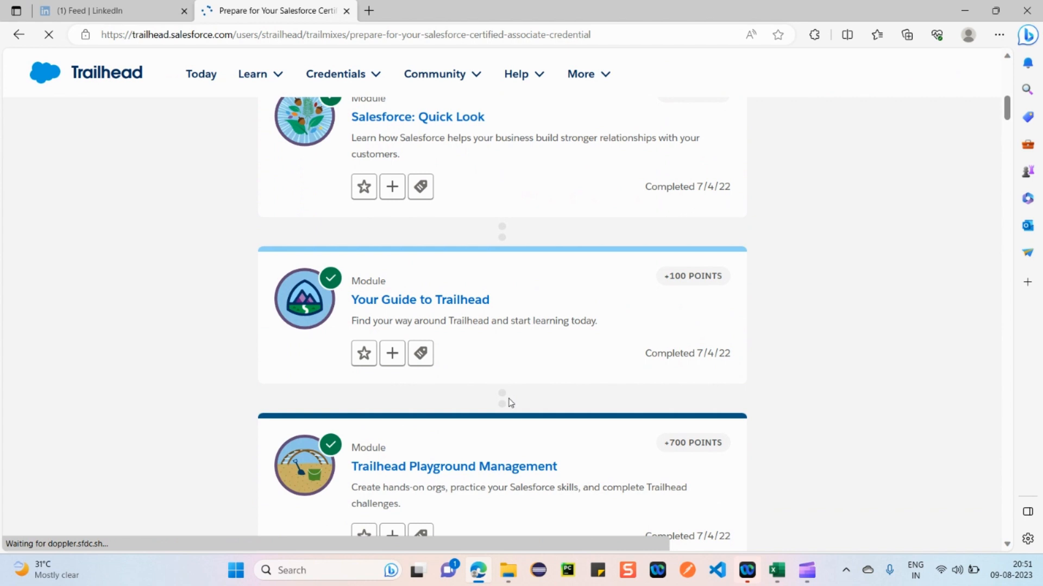
pyautogui.scroll(-3)
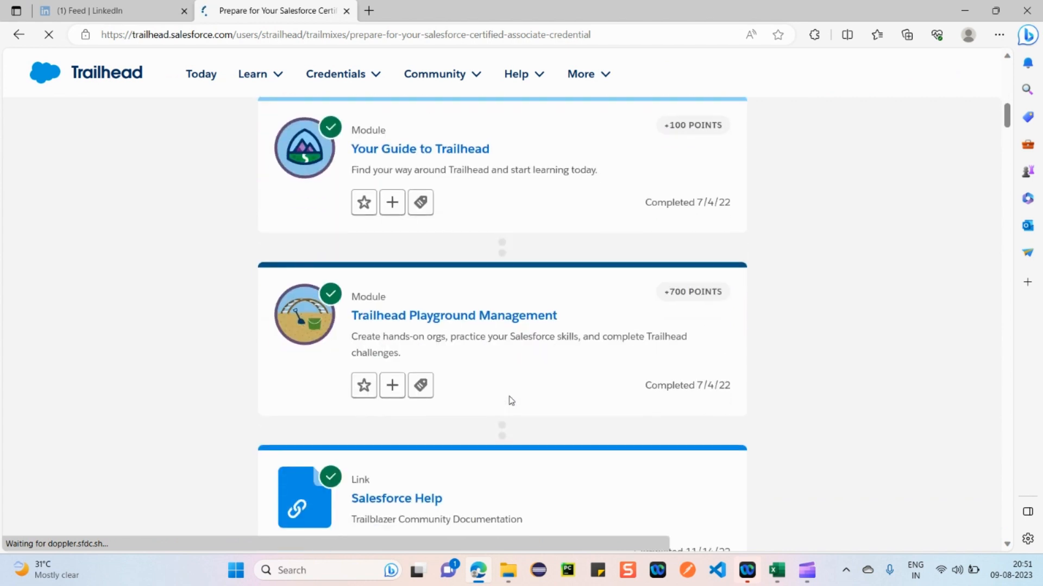
pyautogui.moveTo(541, 392)
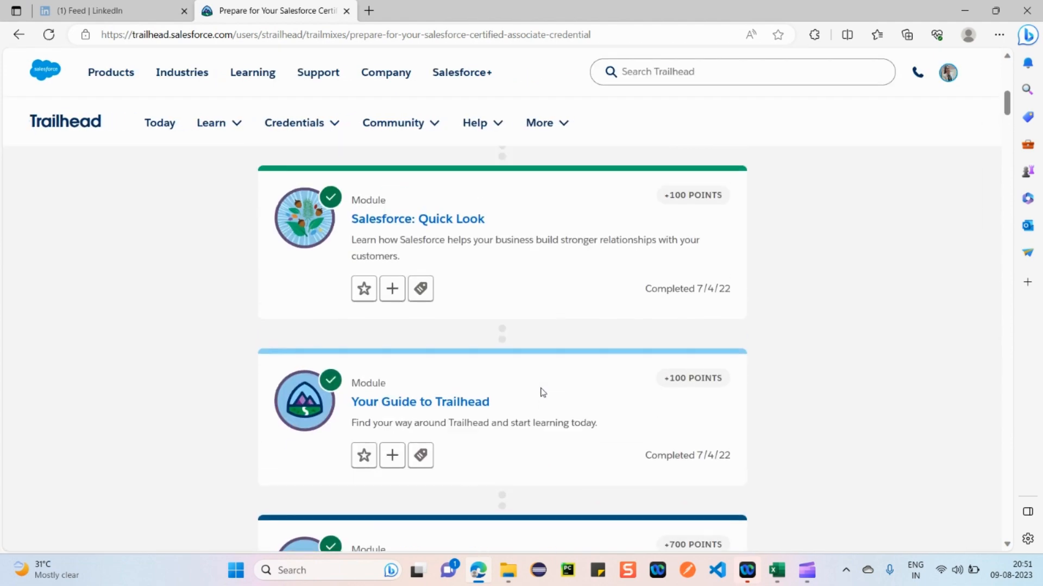
pyautogui.scroll(3)
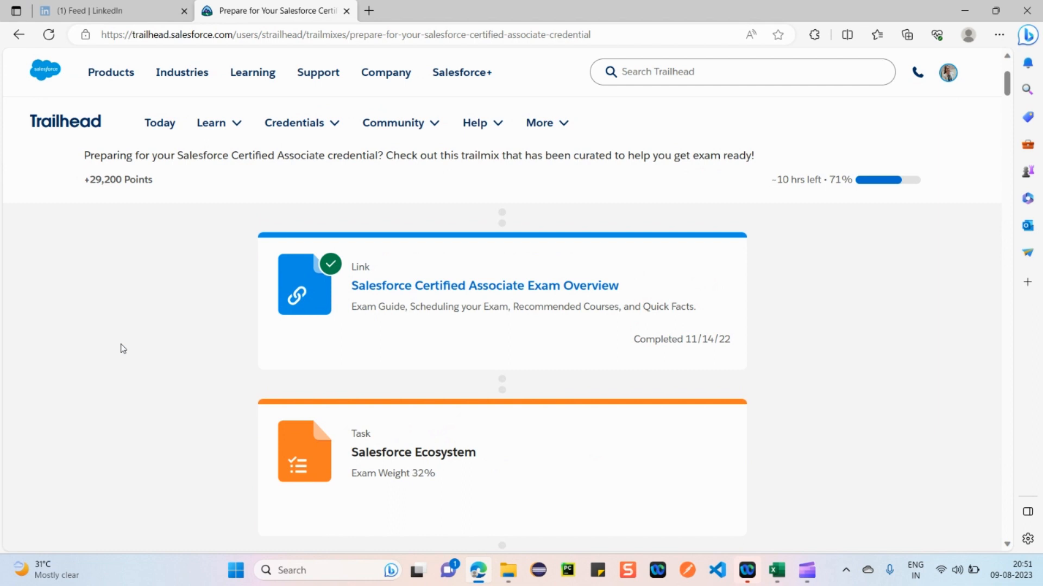
pyautogui.moveTo(97, 349)
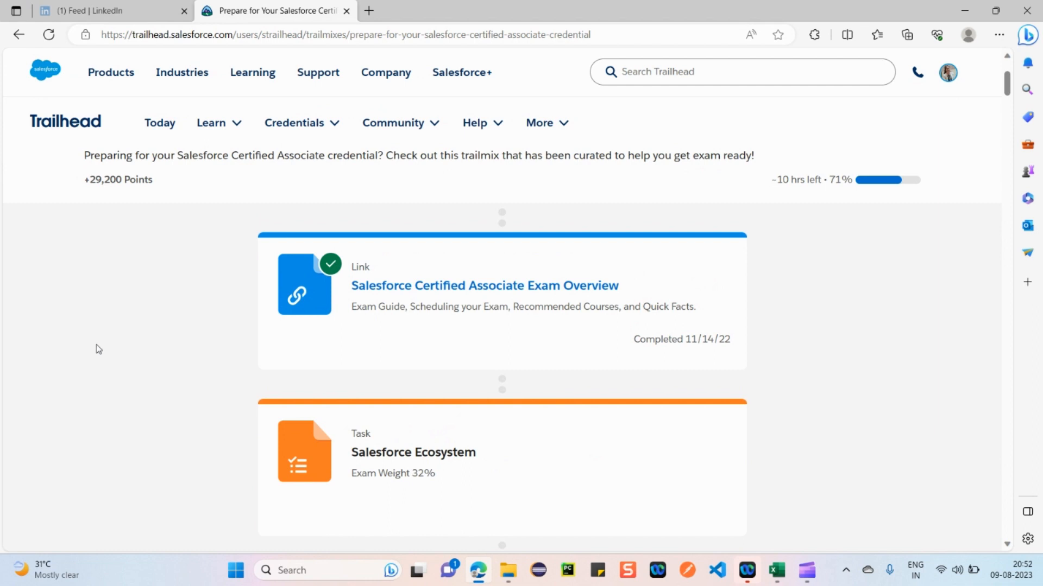
pyautogui.moveTo(42, 78)
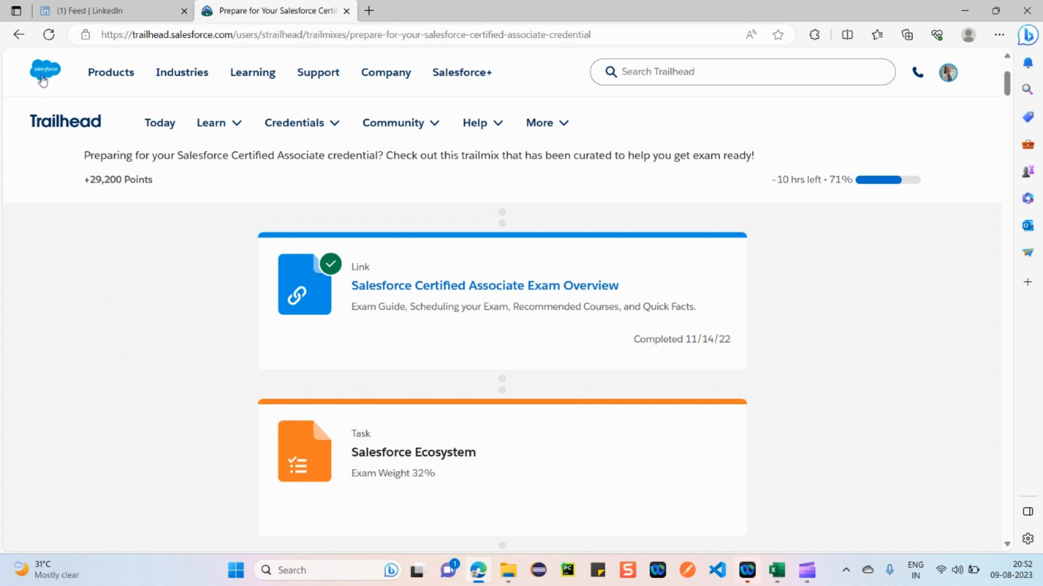
pyautogui.moveTo(141, 397)
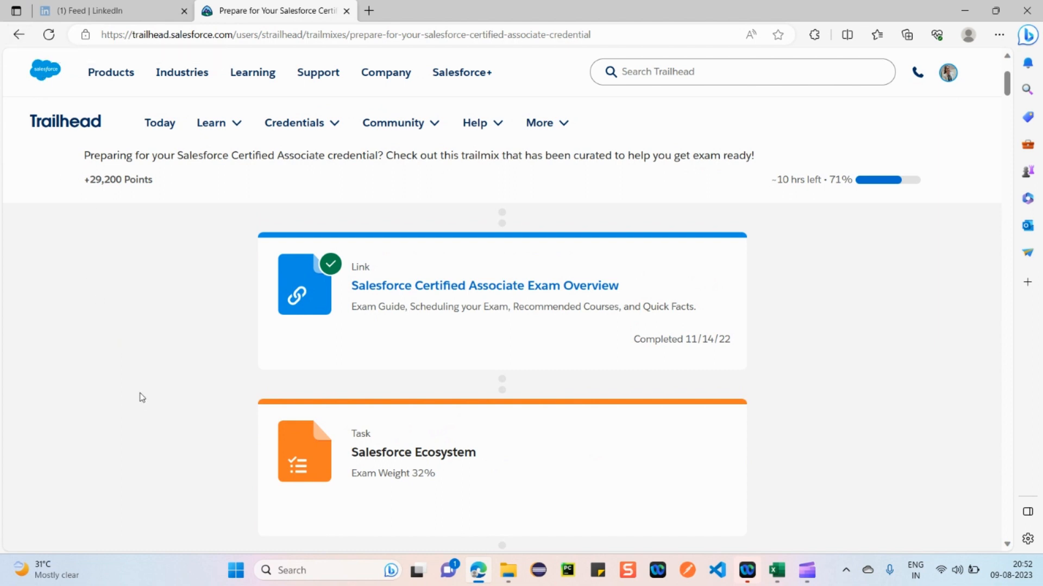
pyautogui.moveTo(555, 373)
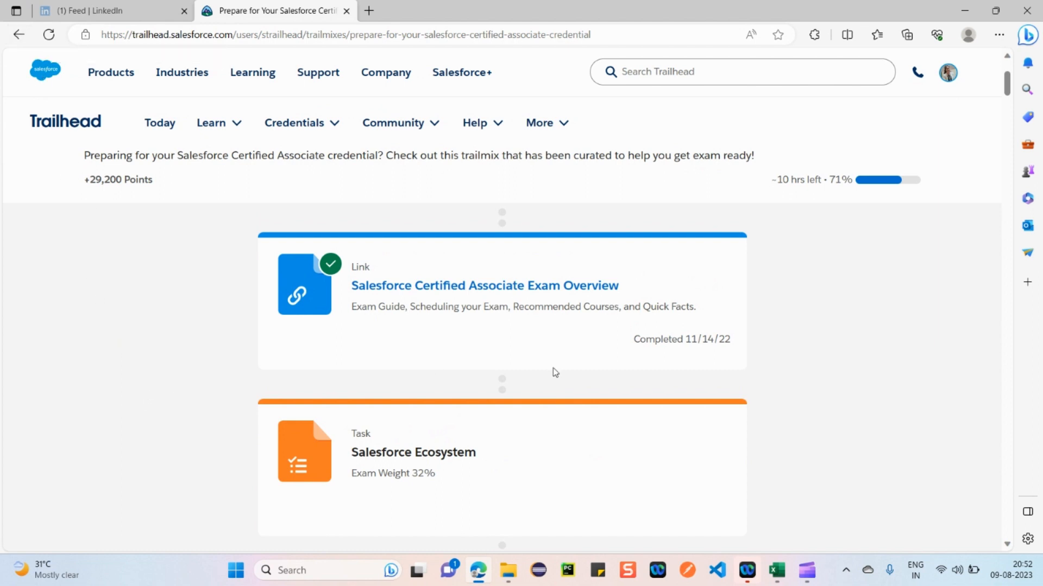
pyautogui.scroll(-3)
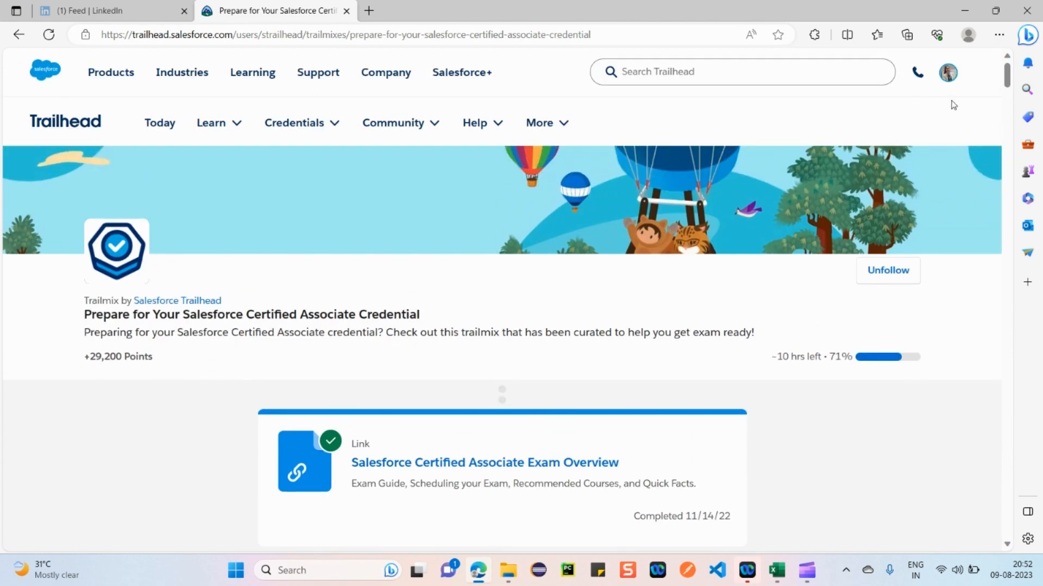
# View the Trailblazer profile's Certifications section showing Administrator and Associate as active.
pyautogui.click(48, 35)
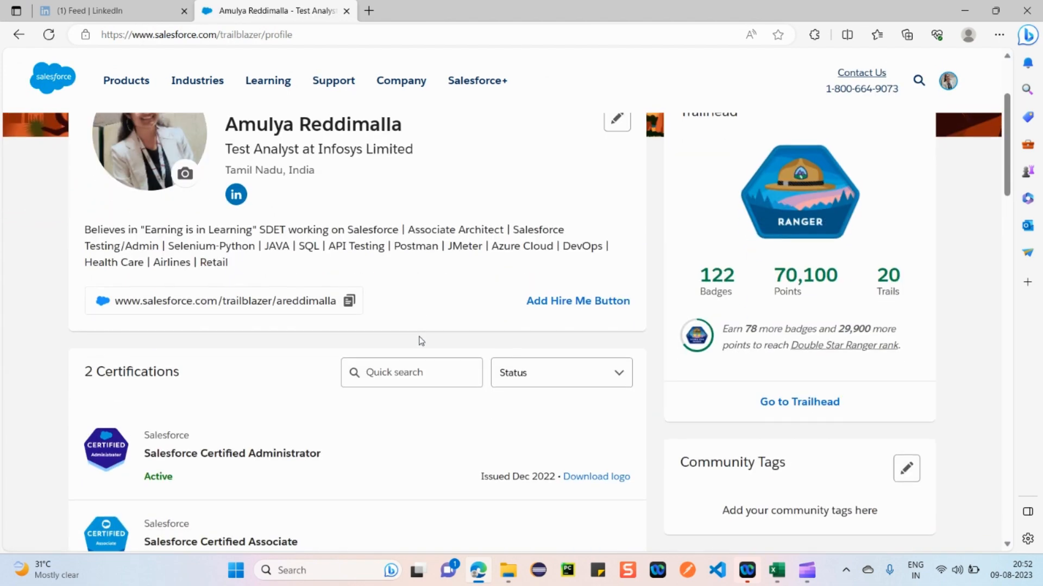
pyautogui.scroll(-3)
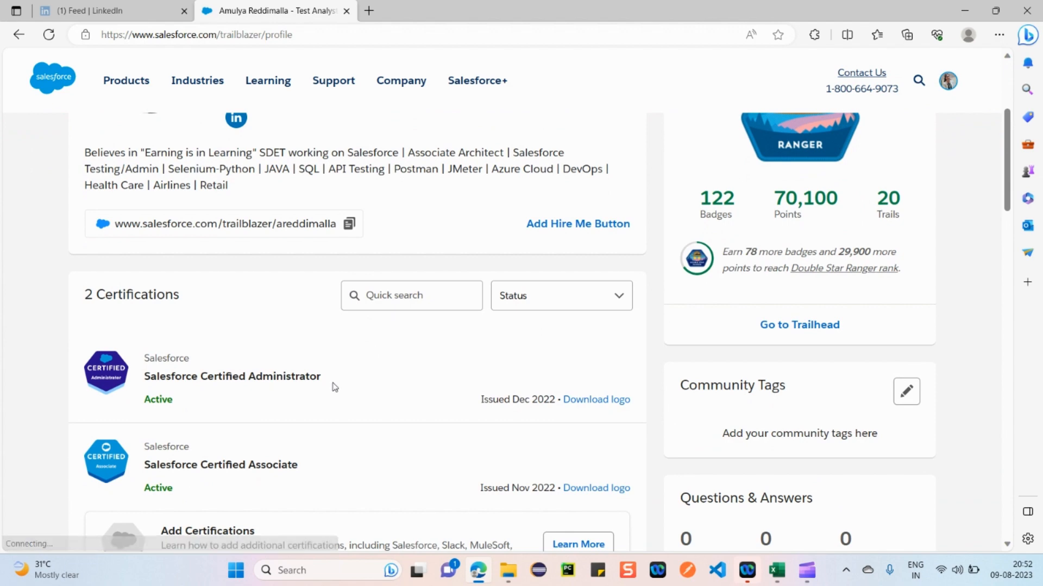
pyautogui.scroll(-3)
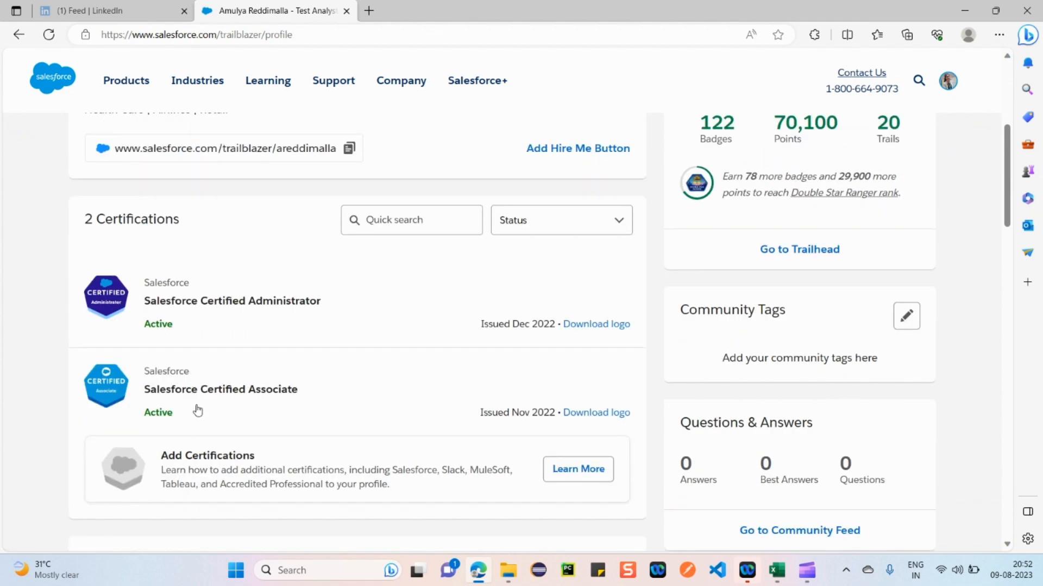
pyautogui.moveTo(481, 418)
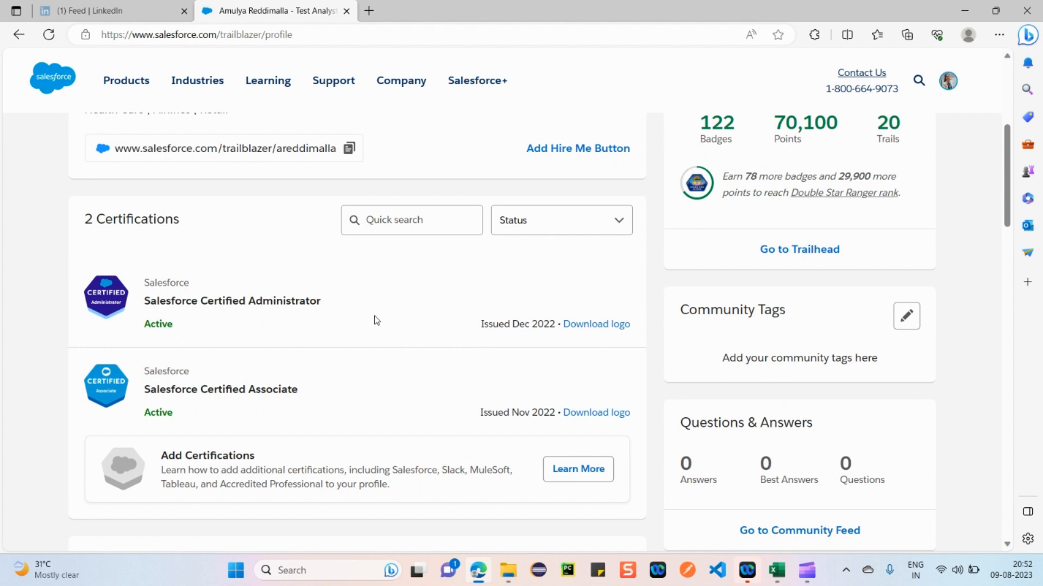
pyautogui.moveTo(232, 379)
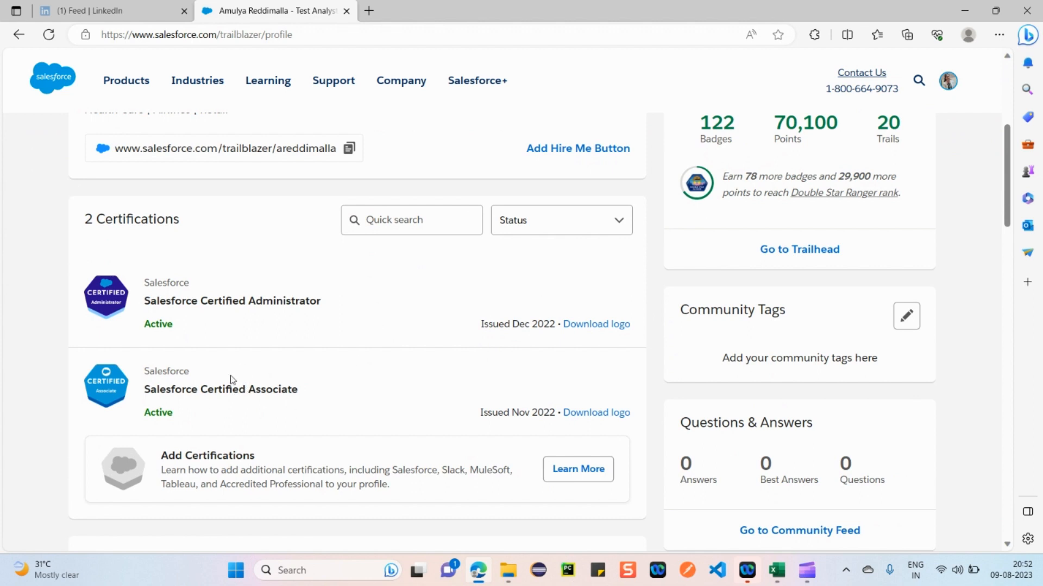
pyautogui.moveTo(260, 395)
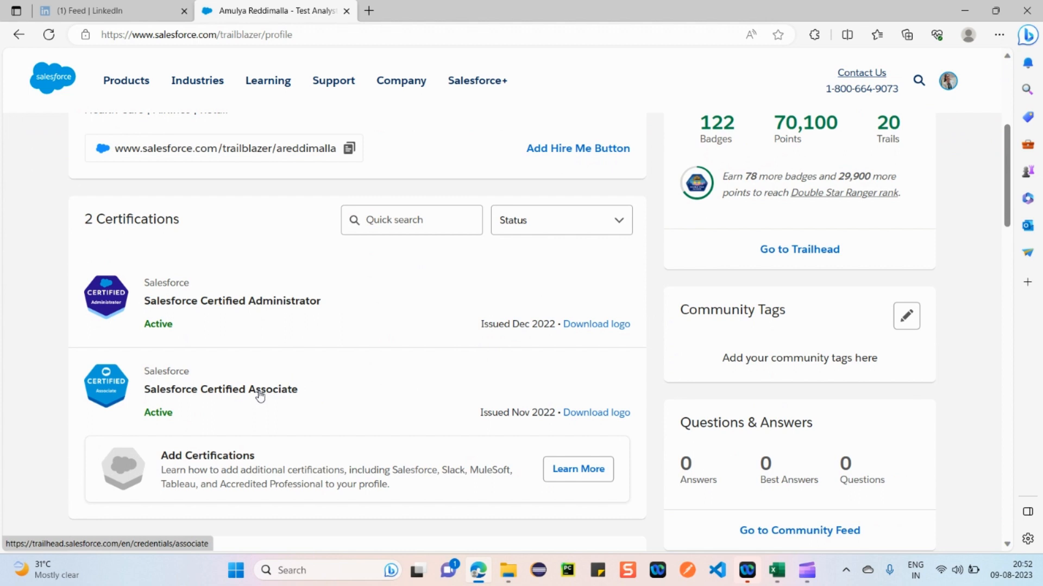
pyautogui.moveTo(364, 335)
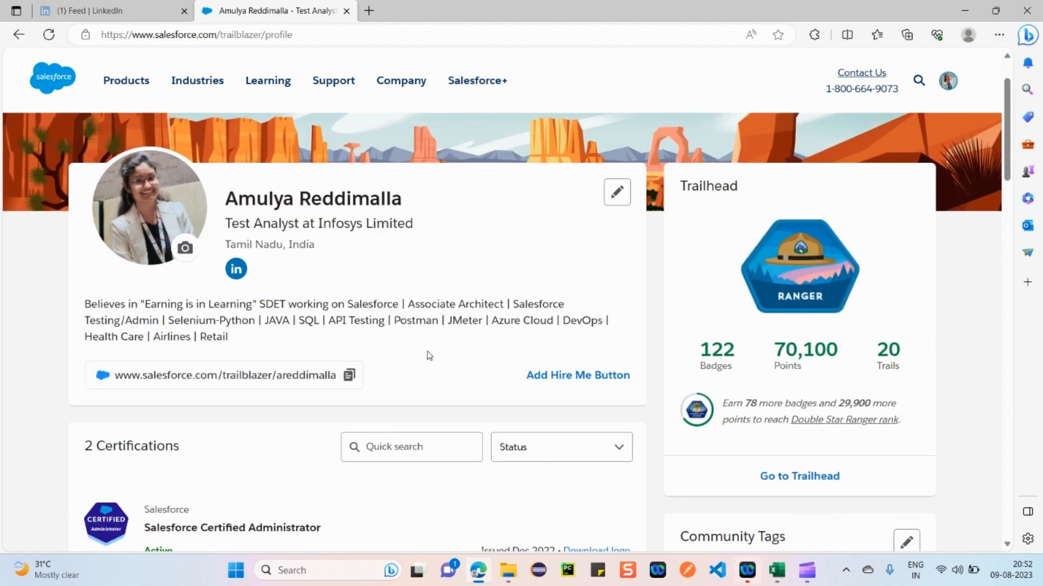
pyautogui.scroll(-3)
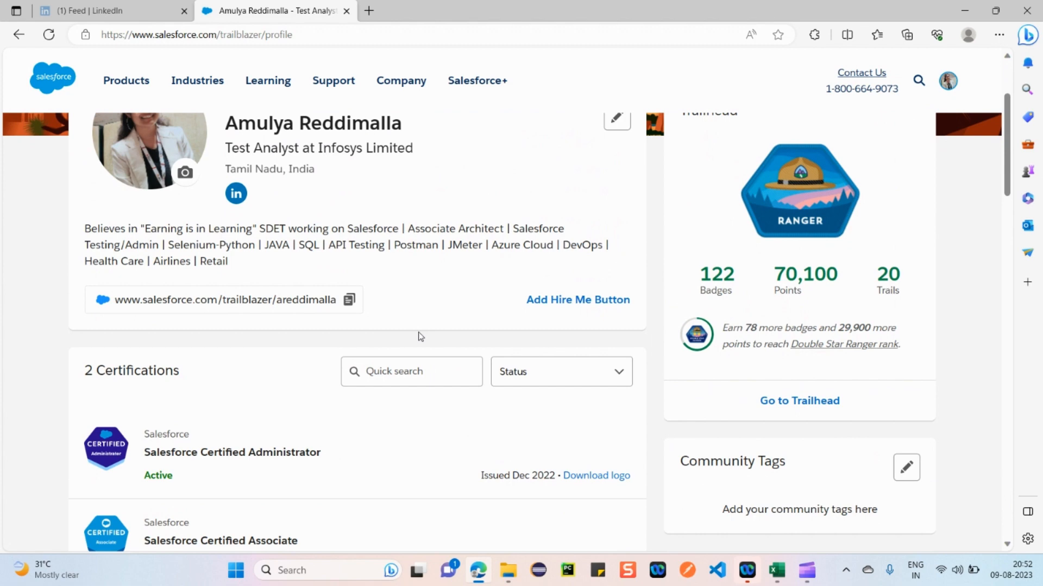
pyautogui.scroll(-3)
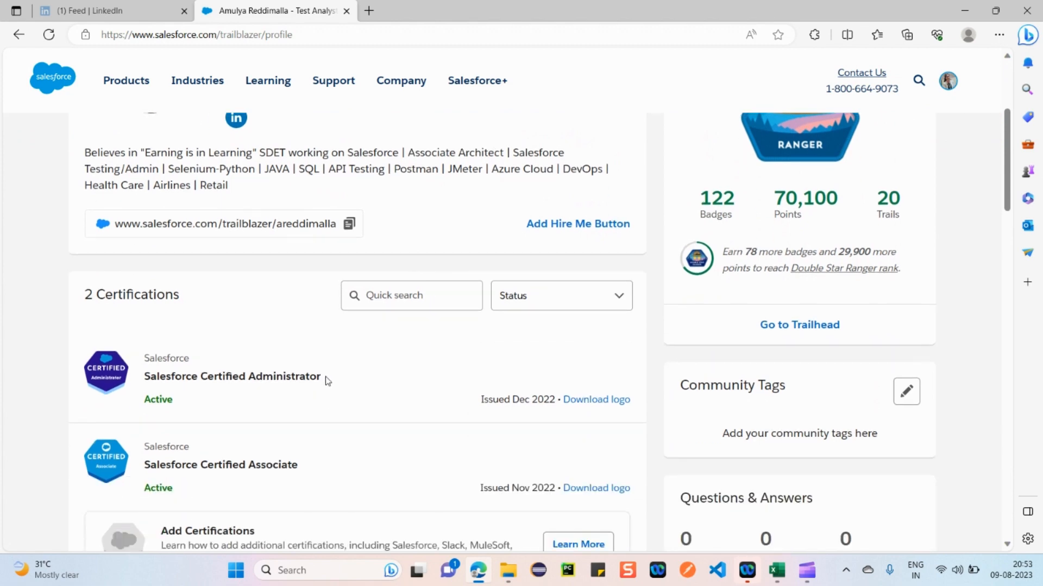
pyautogui.moveTo(218, 377); pyautogui.dragTo(320, 376)
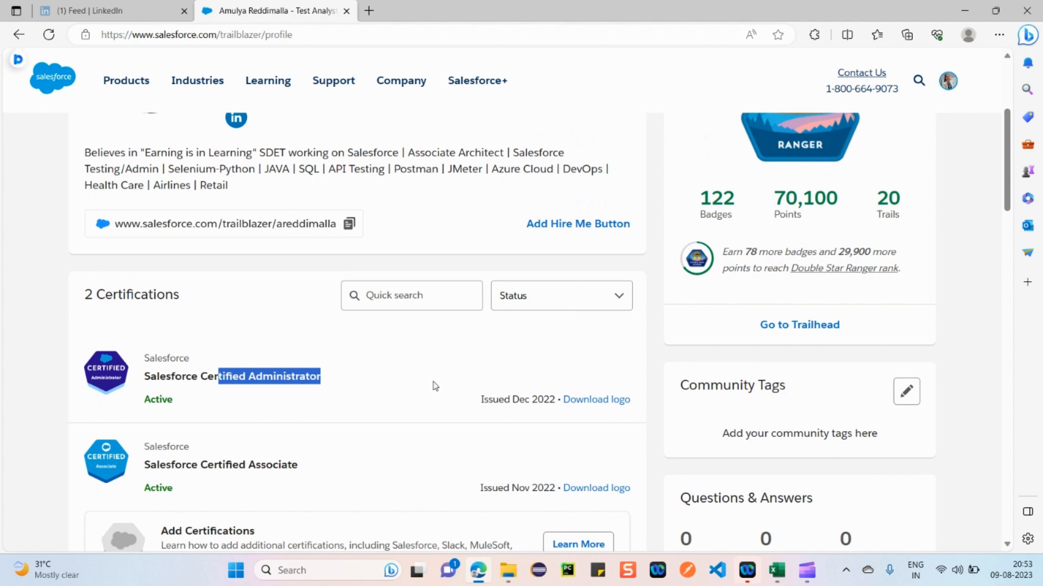
pyautogui.moveTo(393, 391)
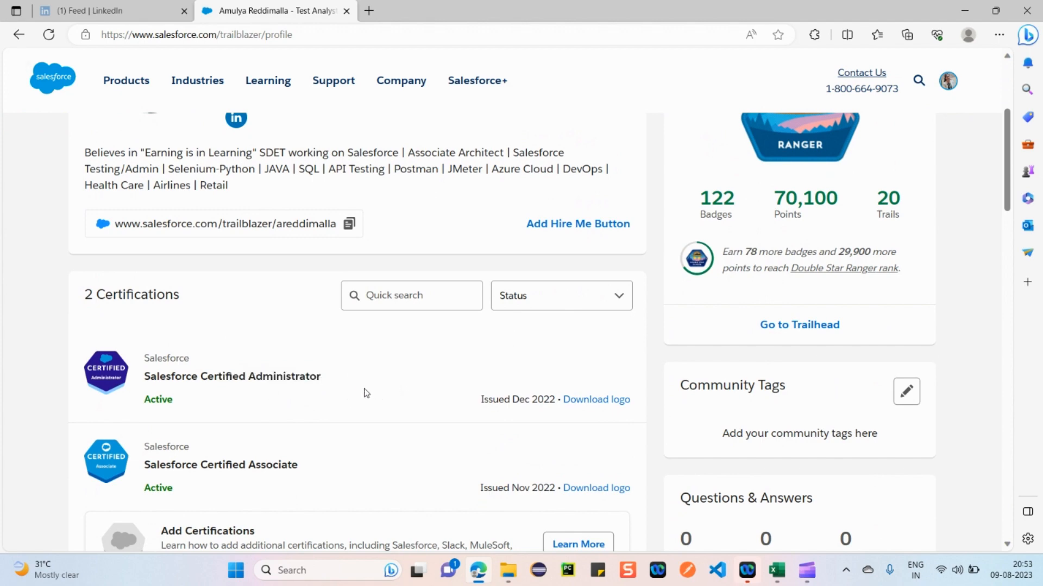
pyautogui.doubleClick(295, 376)
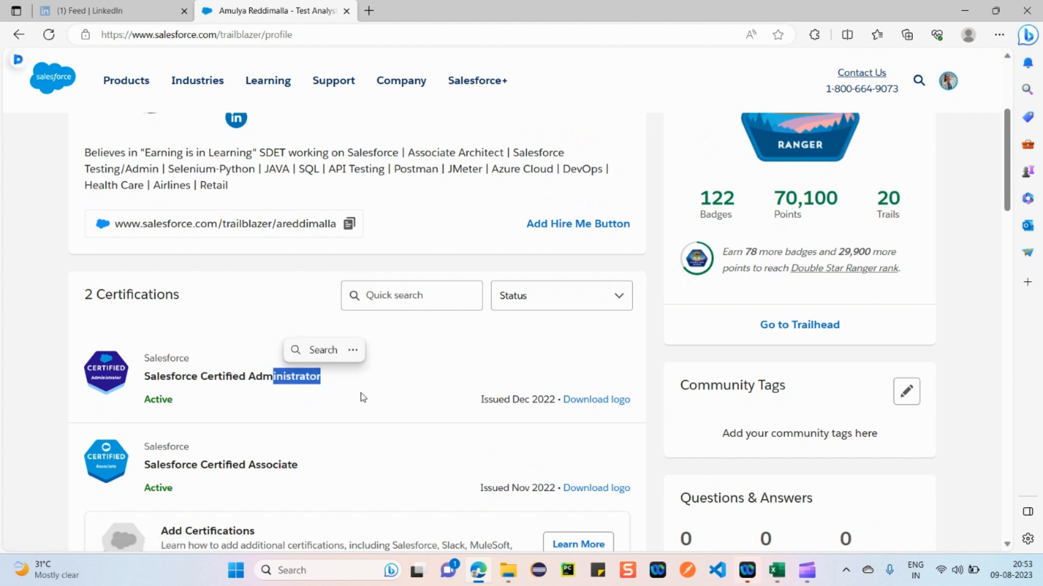
pyautogui.click(353, 393)
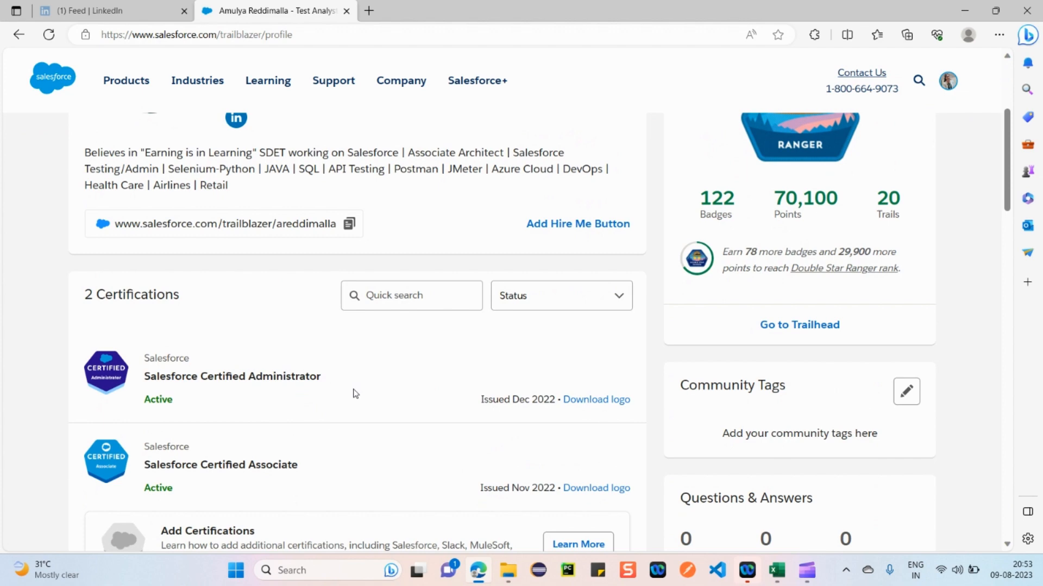
pyautogui.moveTo(418, 414)
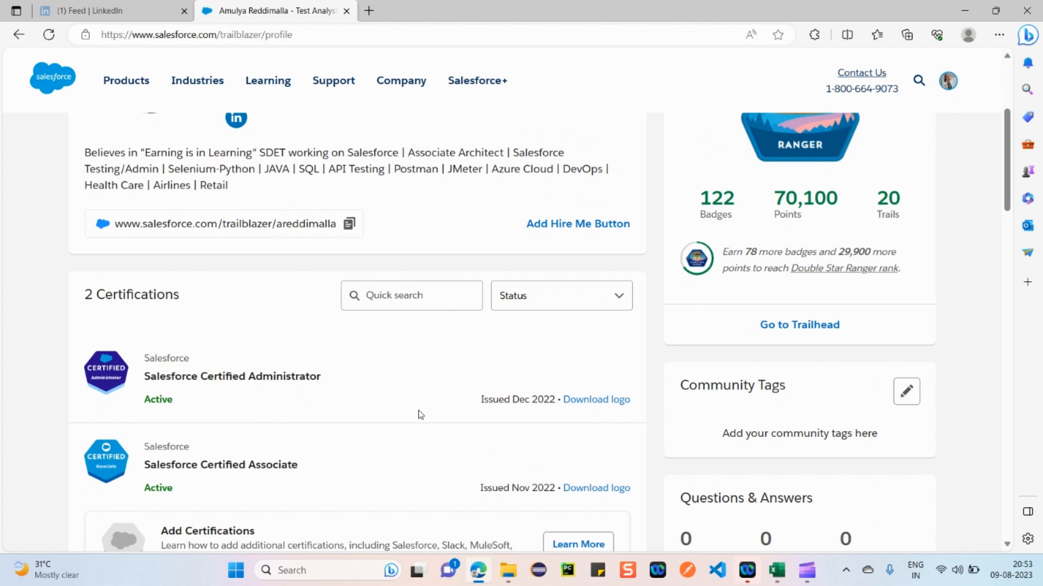